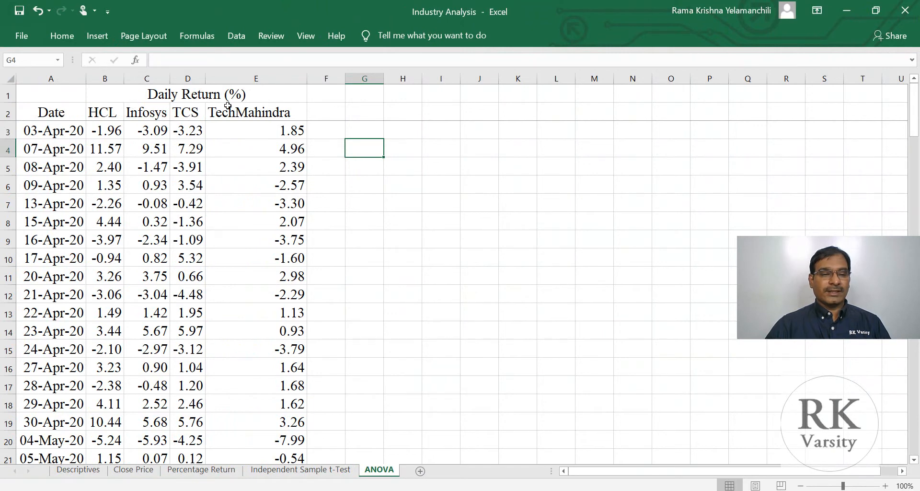
mouse_move(56, 131)
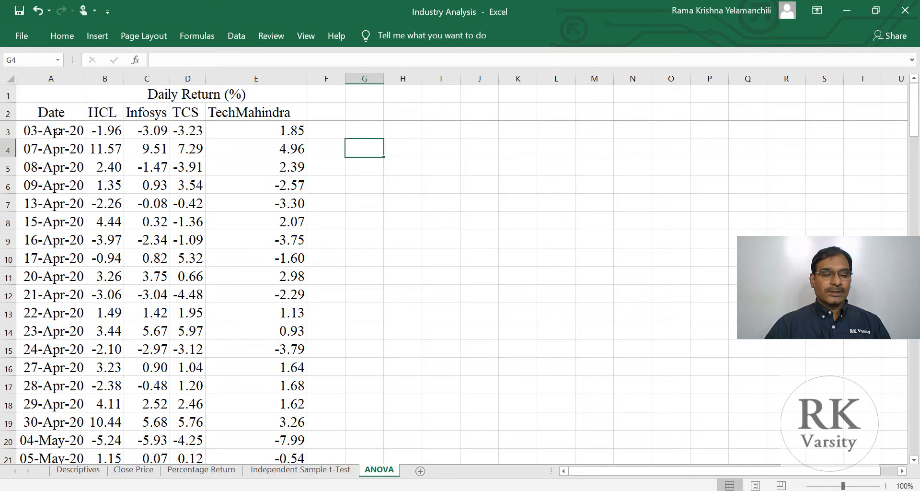
mouse_move(374, 194)
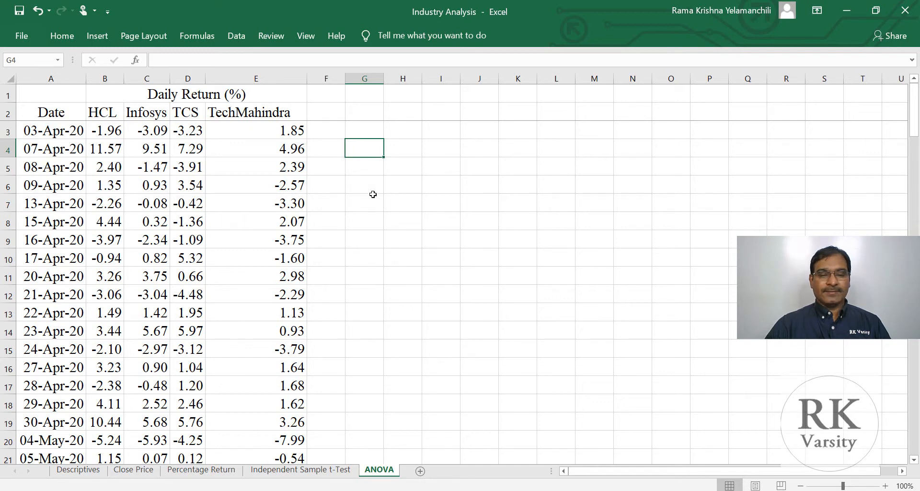
Select an empty cell beside the daily returns as the working spot
click(364, 203)
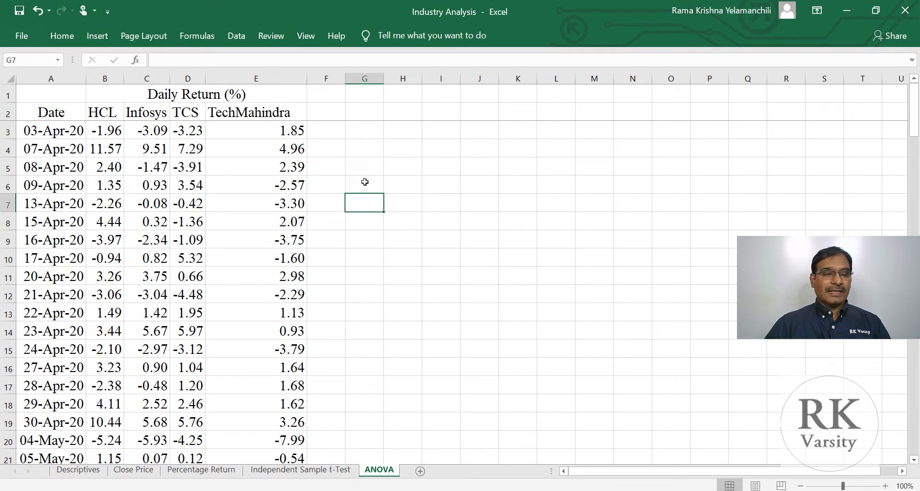
mouse_move(236, 122)
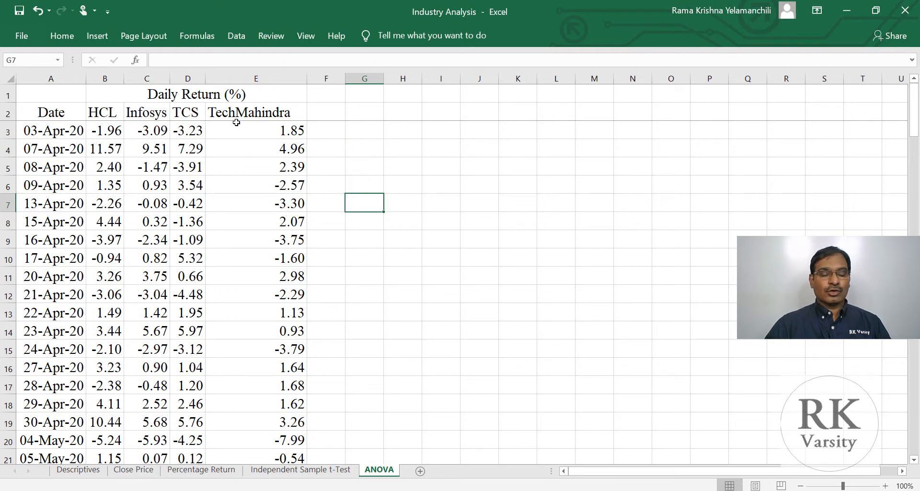
mouse_move(288, 219)
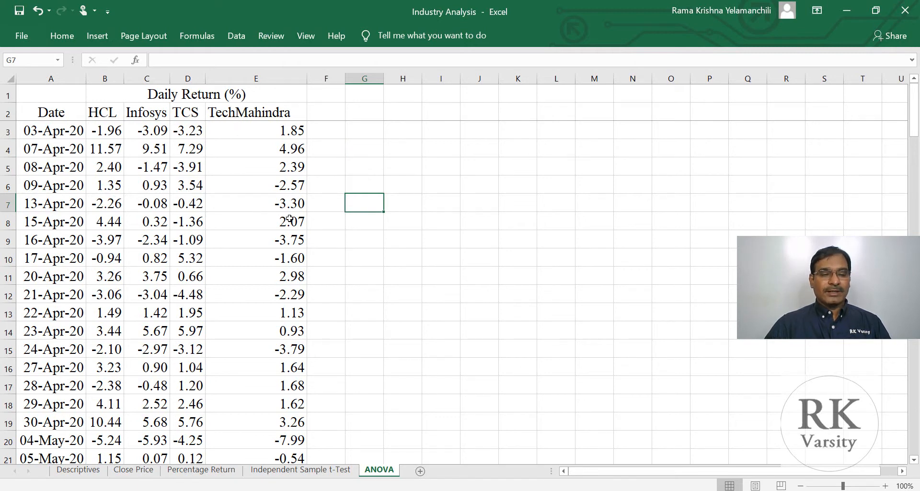
click(364, 222)
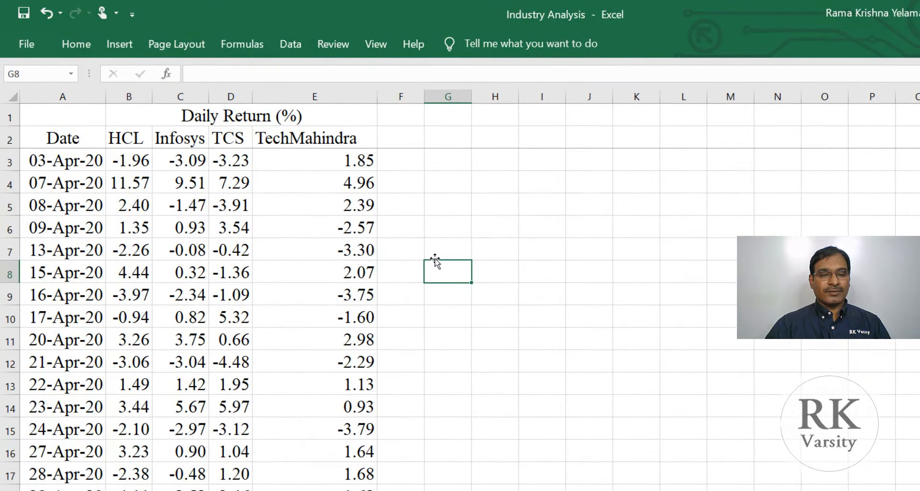
click(448, 231)
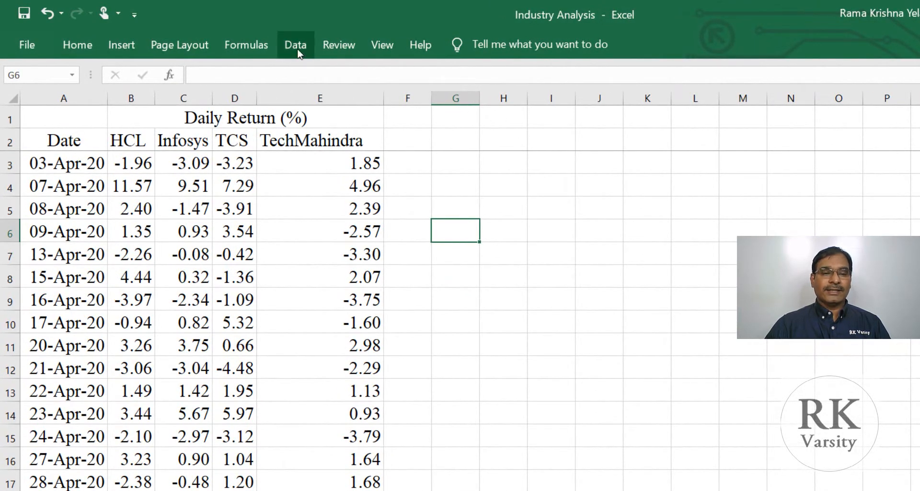
Choose Anova: Single Factor from the Data Analysis tools and confirm it
click(295, 44)
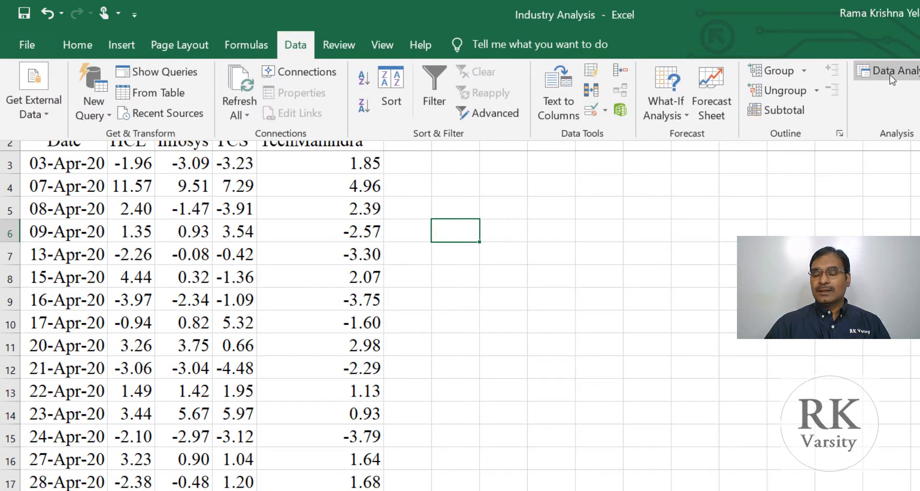
click(892, 70)
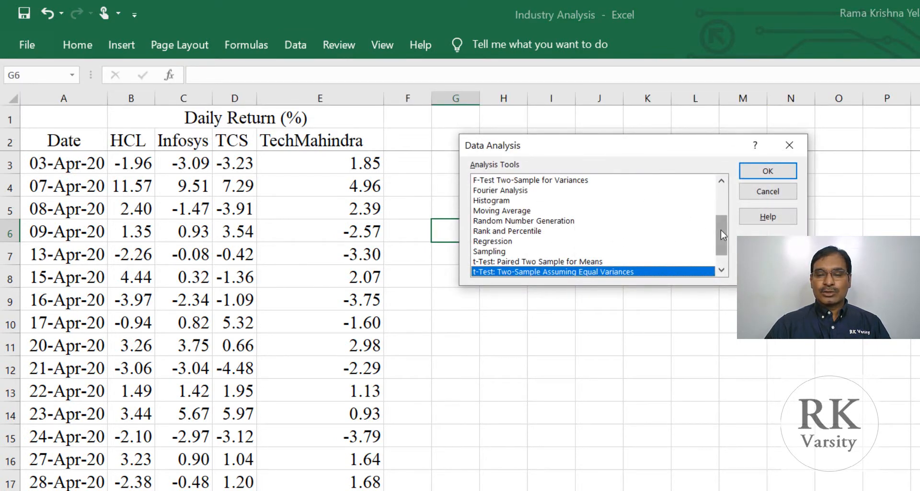
scroll(up, 3)
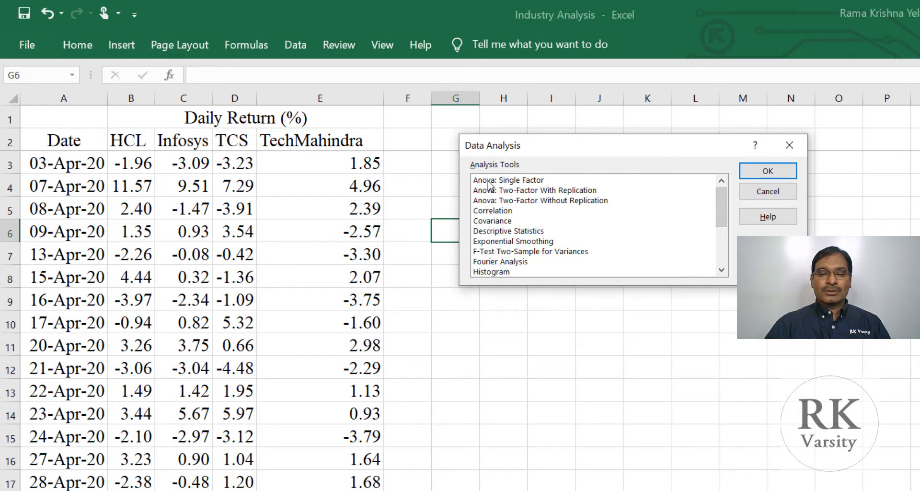
click(508, 179)
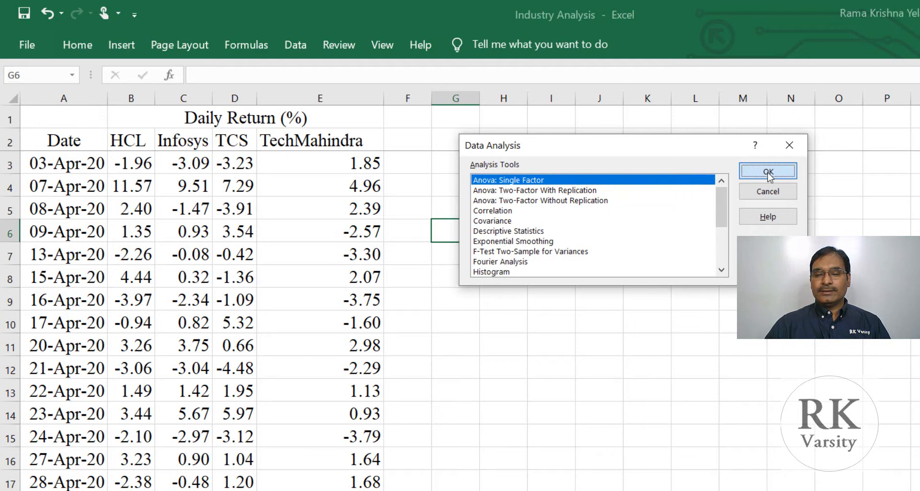
click(768, 171)
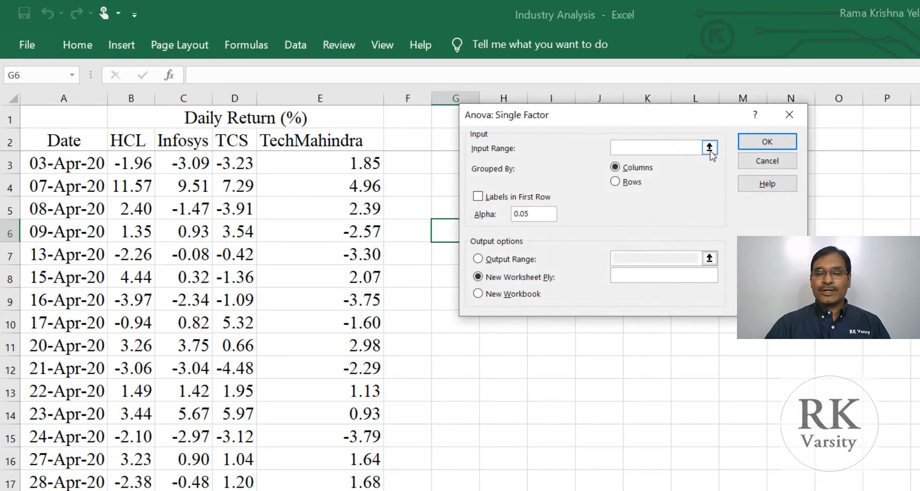
Set the input range to $B$2:$E$126 with labels in the first row and alpha 0.05
click(709, 147)
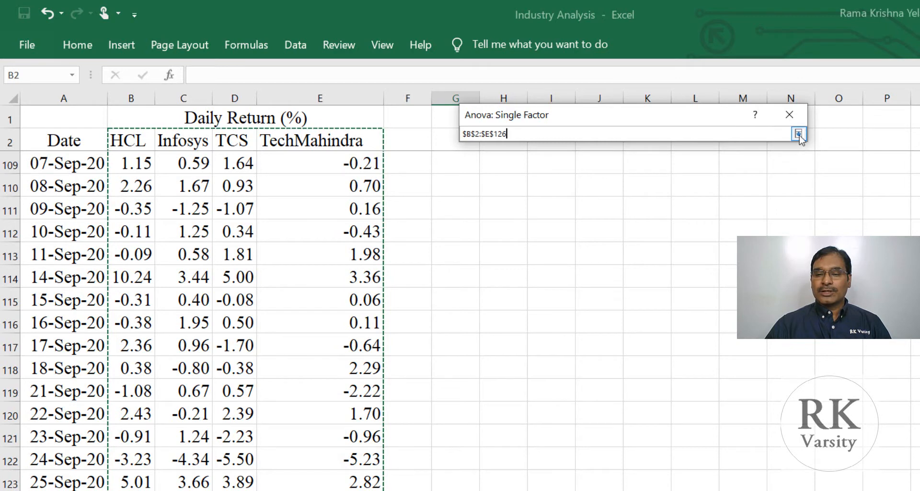
click(798, 134)
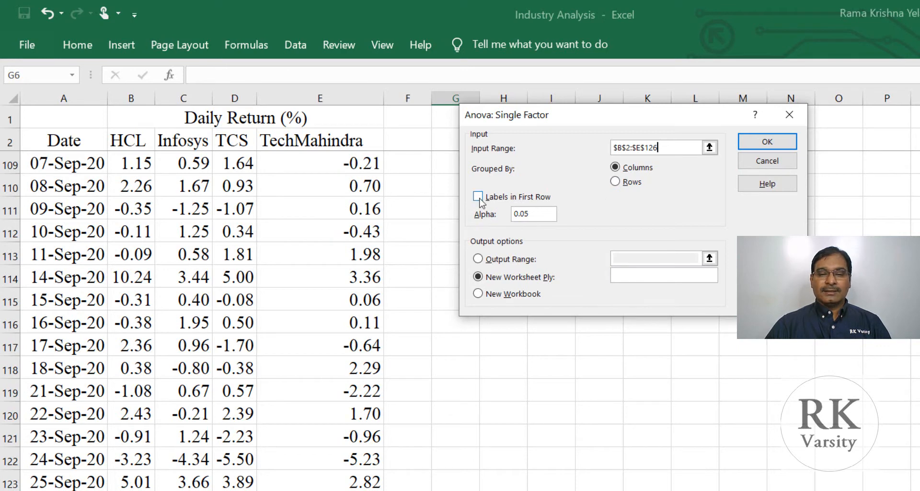
click(478, 197)
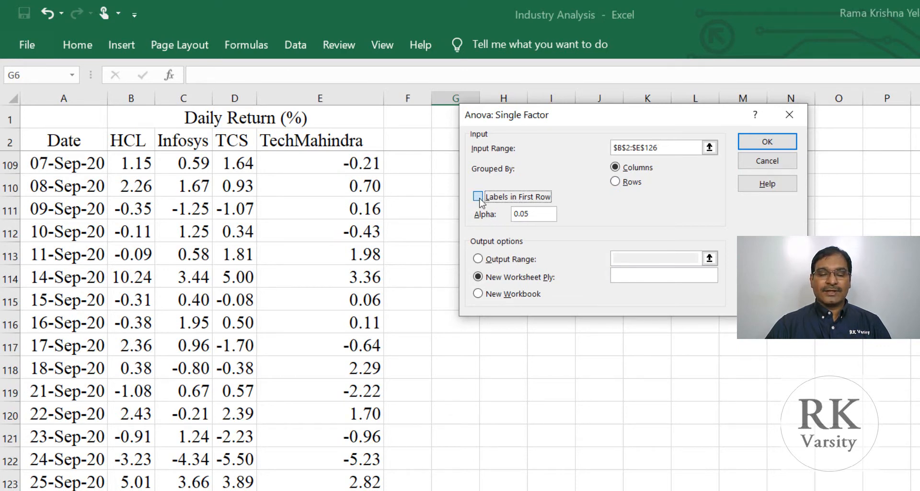
click(478, 196)
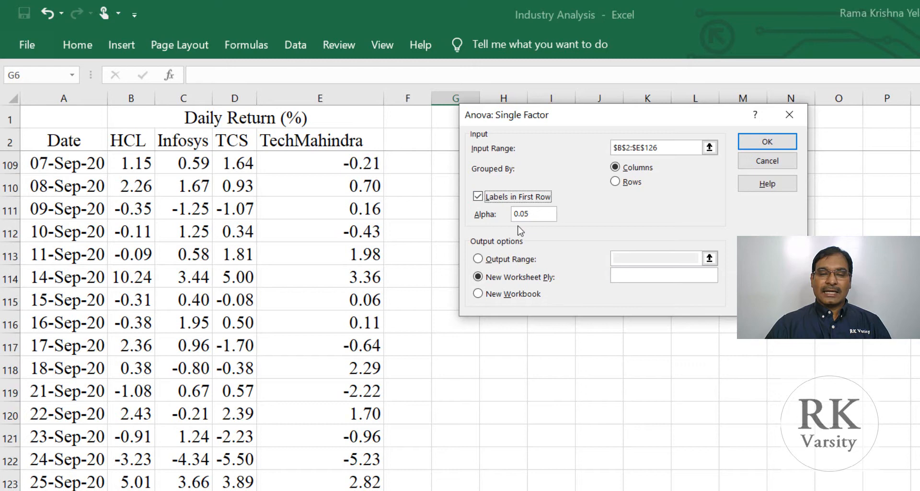
mouse_move(533, 226)
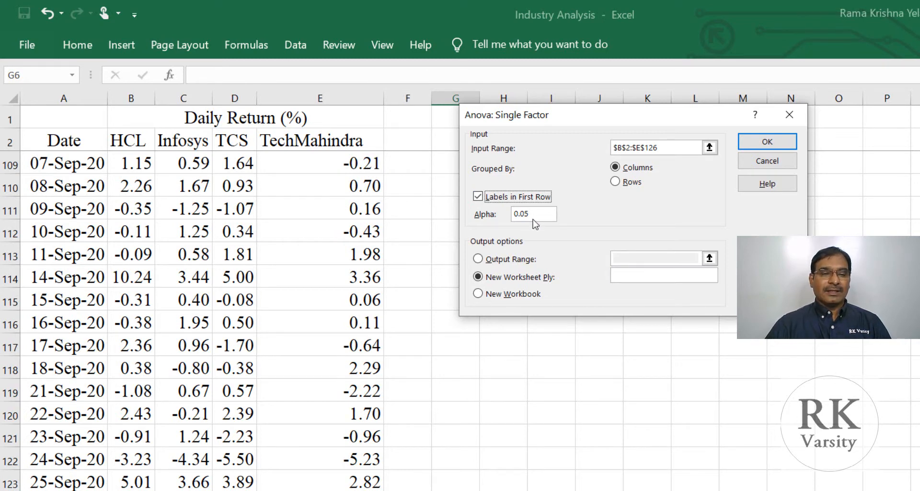
mouse_move(587, 290)
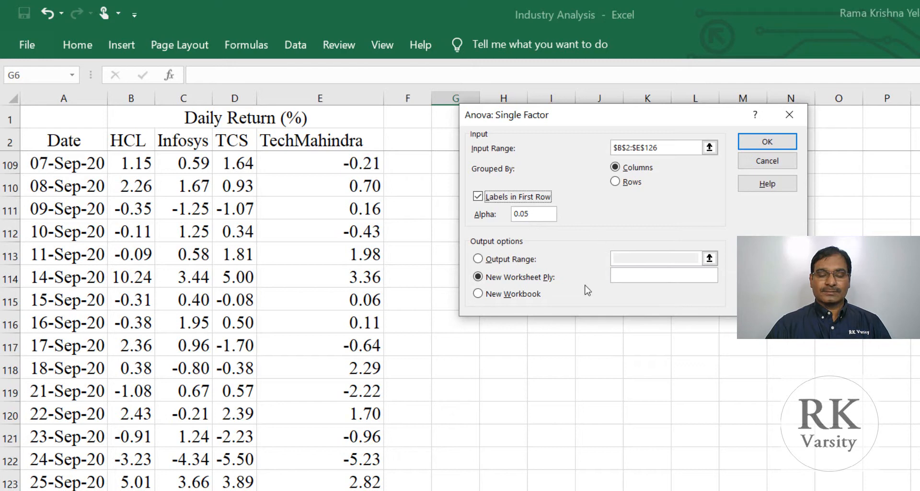
Send the output to cell $G$3 on this sheet and run the ANOVA
click(478, 259)
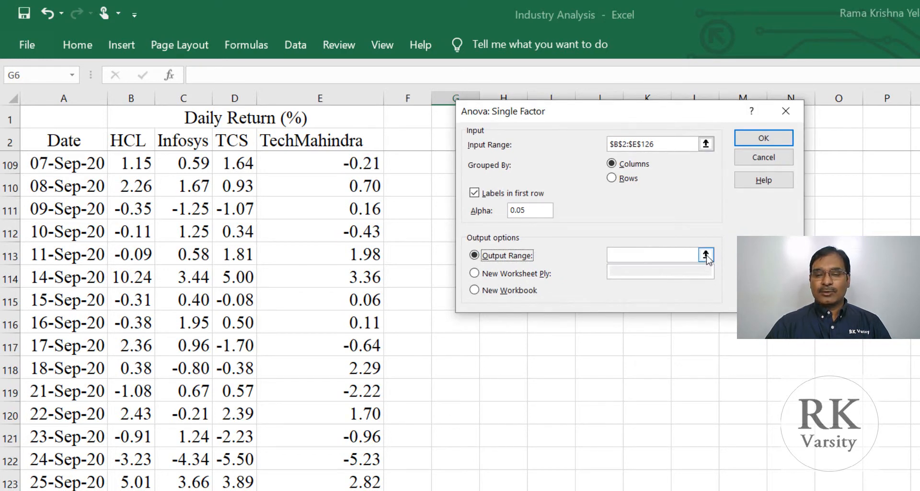
click(648, 255)
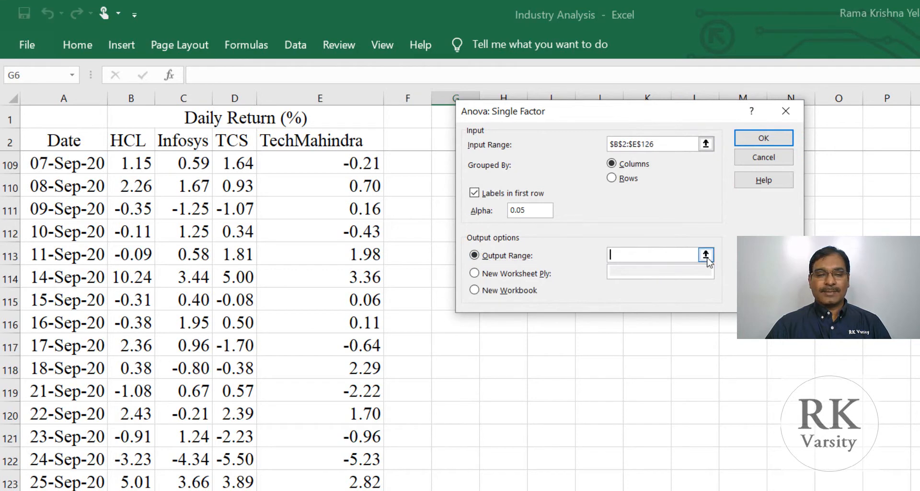
click(707, 255)
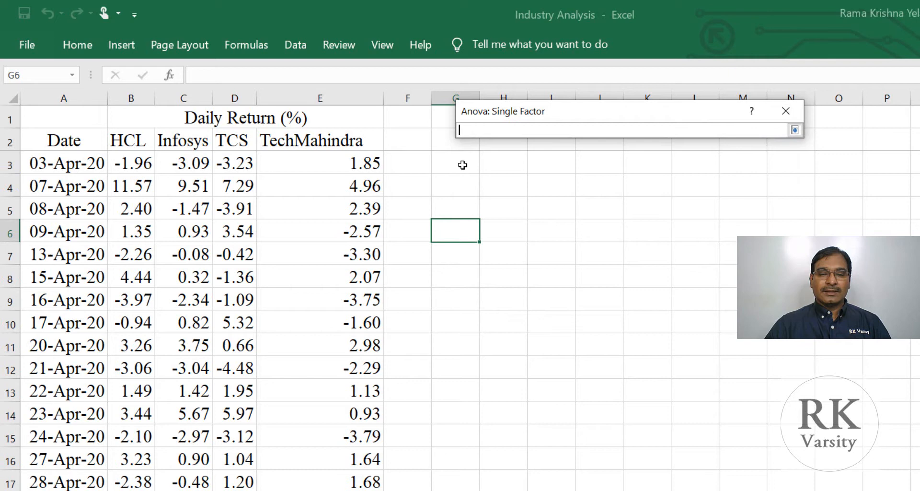
click(456, 163)
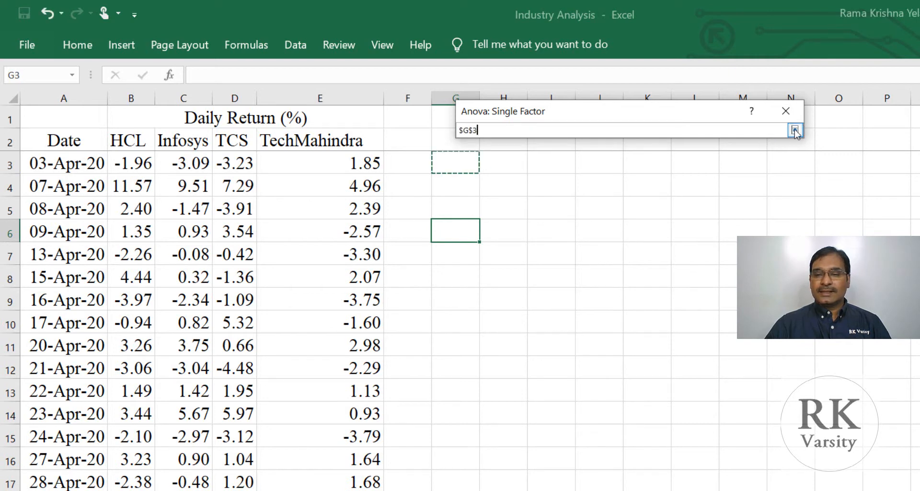
click(795, 130)
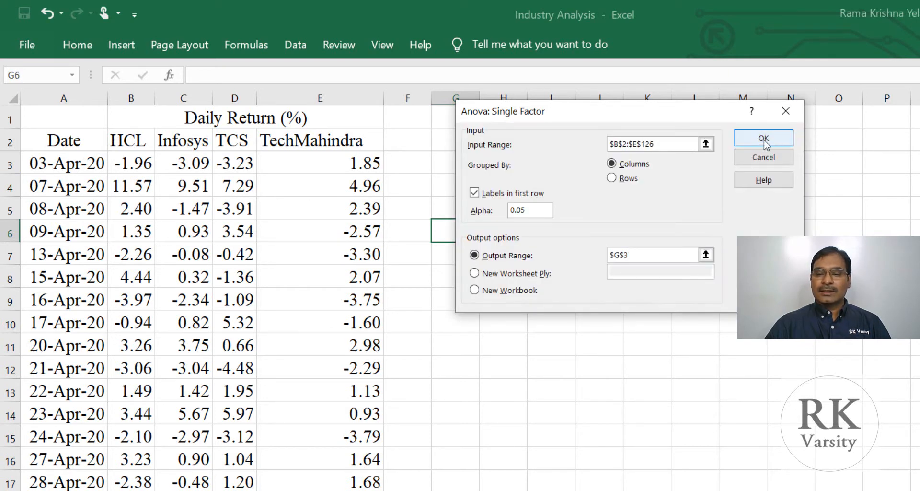
click(763, 138)
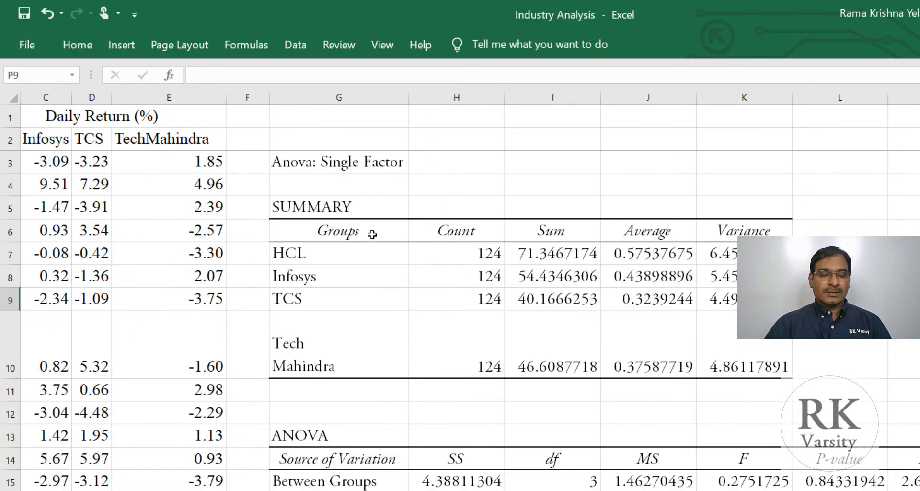
Review the ANOVA output showing F 0.275, F crit 2.623 and P-value 0.843
click(335, 249)
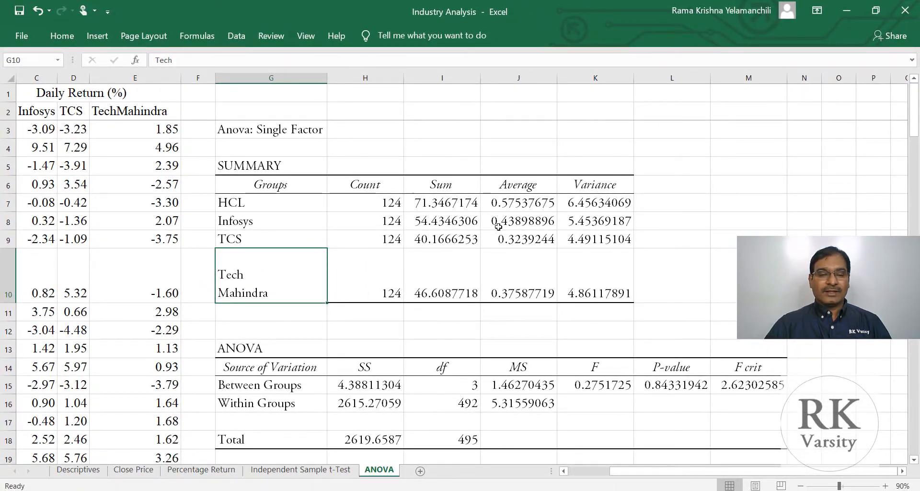
mouse_move(585, 271)
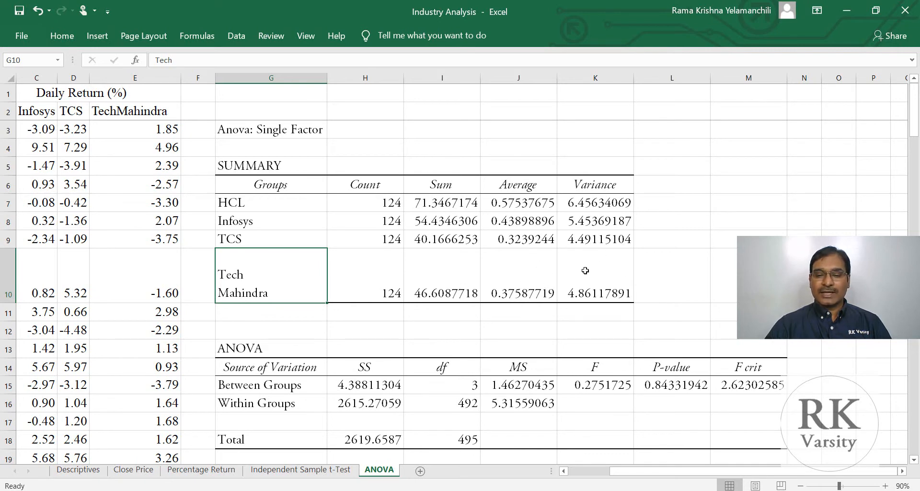
mouse_move(627, 448)
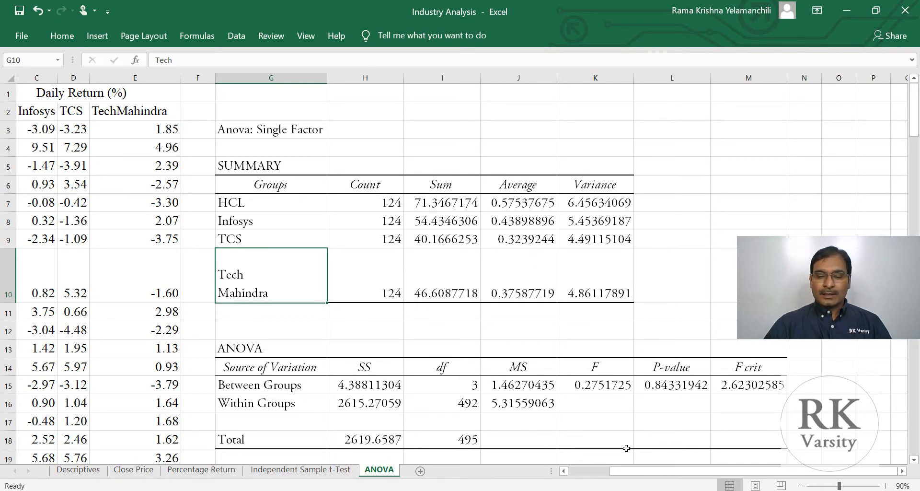
mouse_move(627, 423)
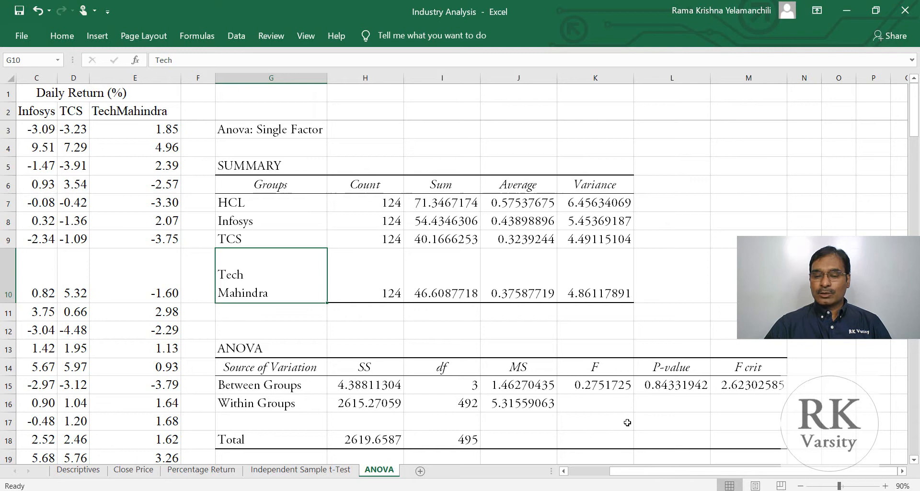
click(672, 386)
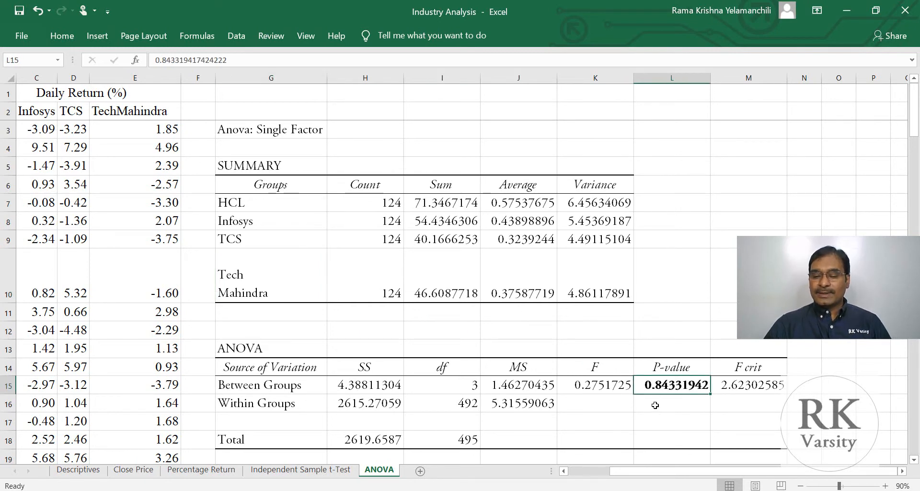
Enter the 0.05 threshold below the P-value and a '>0.05' note beneath it
click(671, 403)
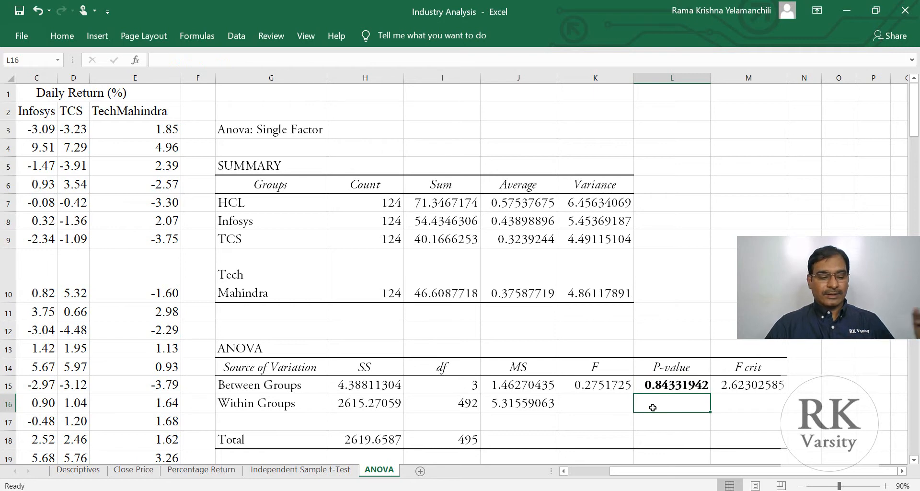
text(0.05)
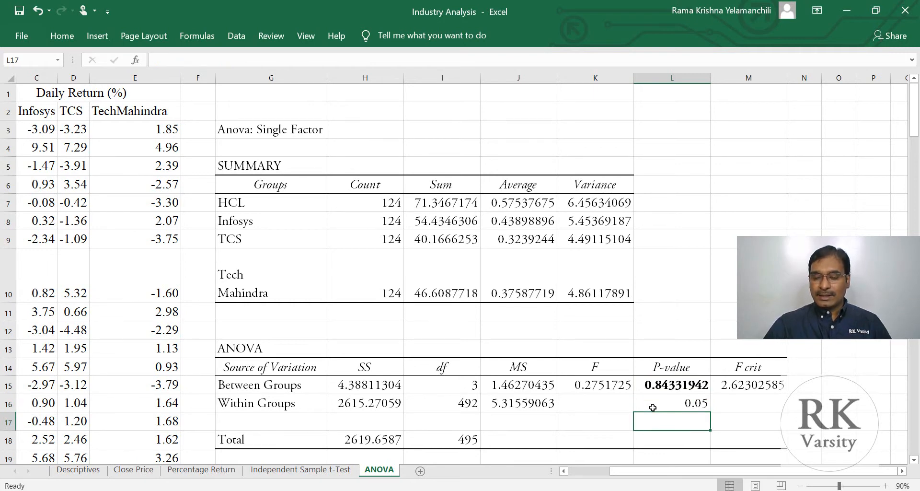
click(671, 384)
text(>)
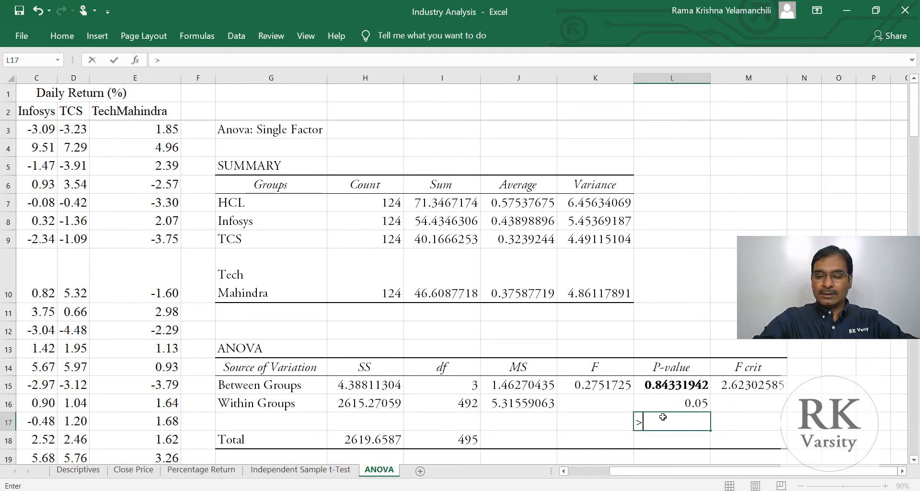
text(0.055)
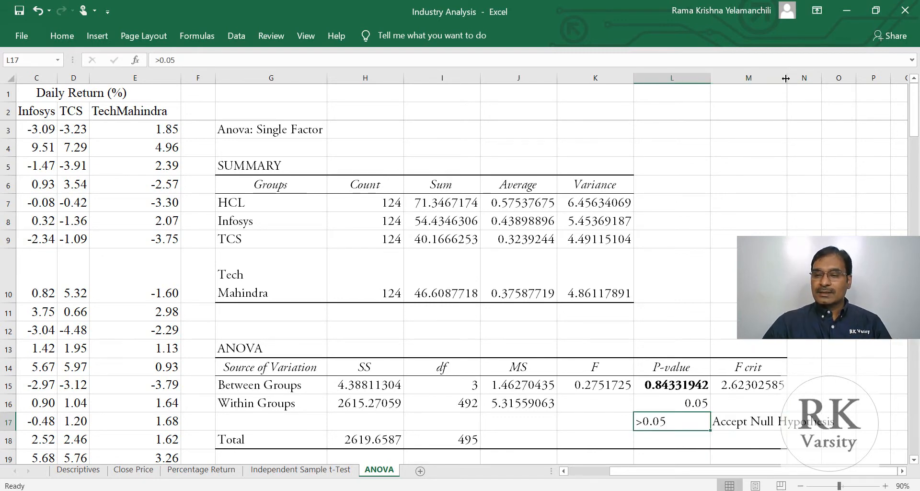
Widen column M for 'Accept Null Hypothesis' and select it for bolding
click(672, 385)
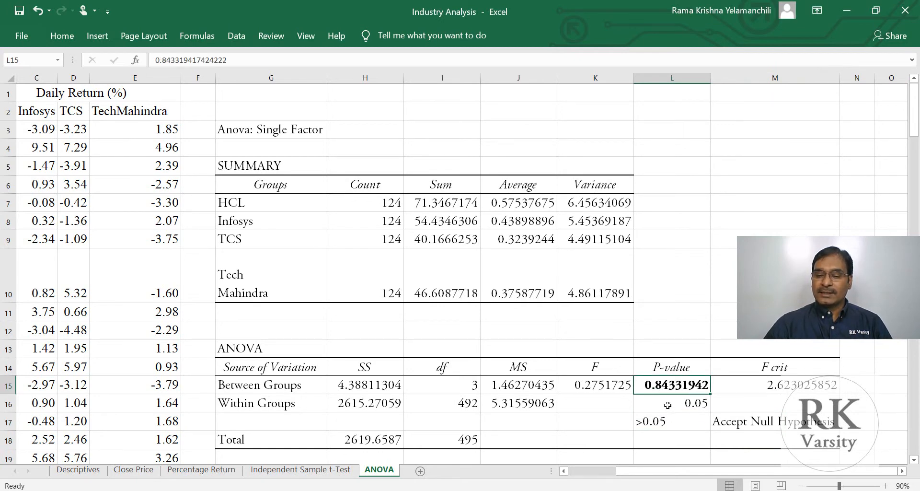
click(672, 403)
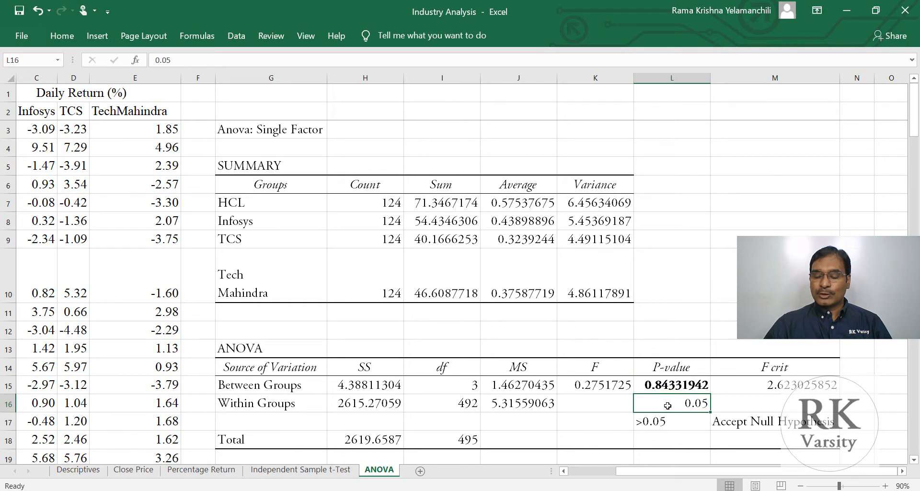
click(774, 421)
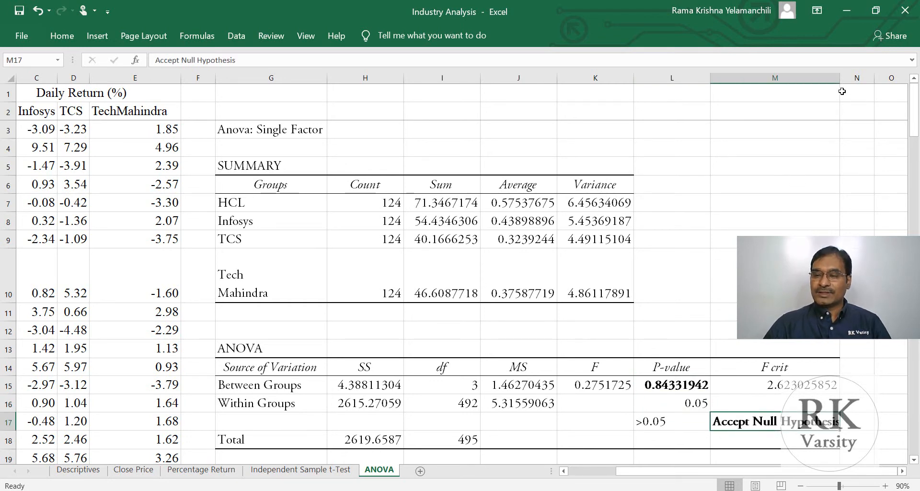
Bold the four group Average values in J7:J10 and deselect
click(776, 184)
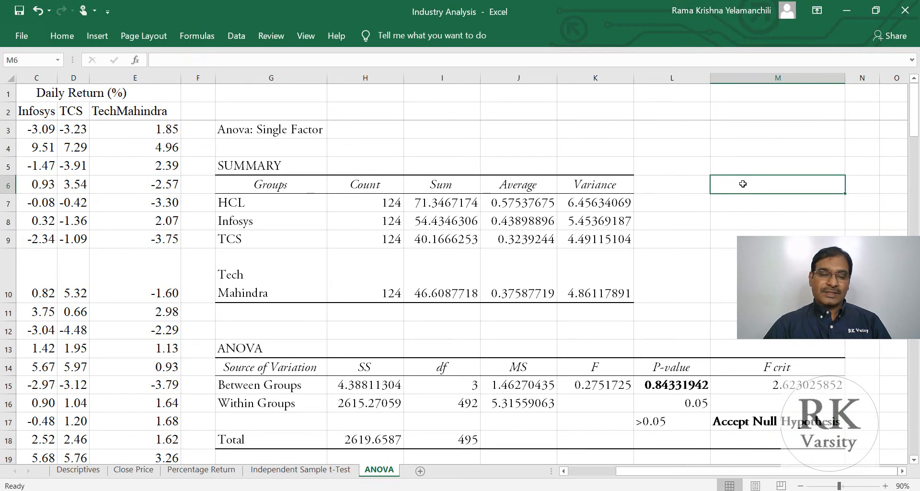
mouse_move(634, 248)
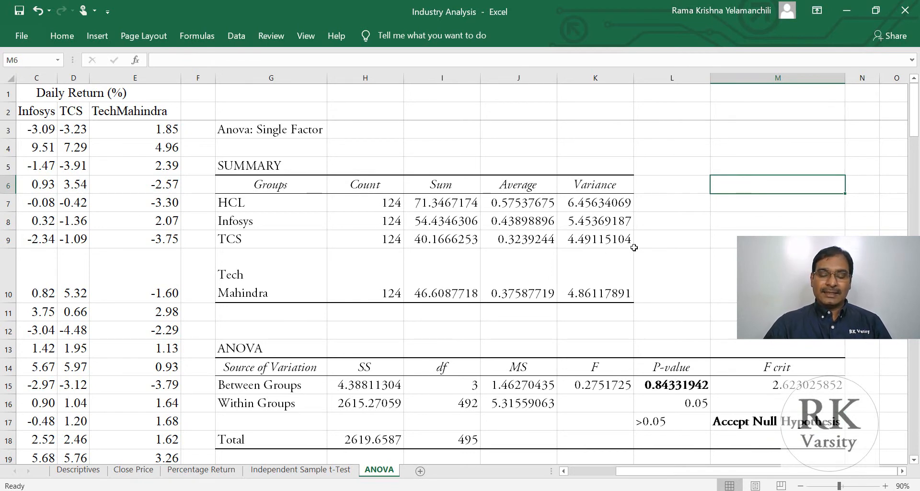
mouse_move(657, 245)
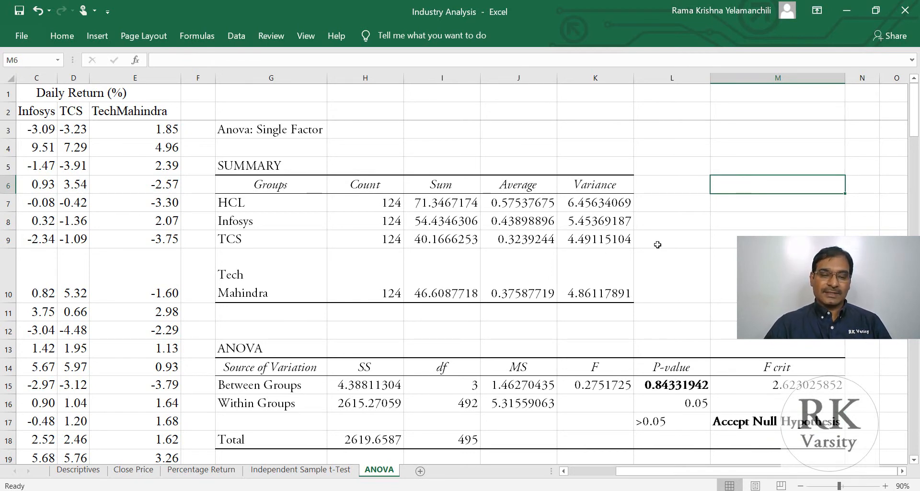
mouse_move(643, 242)
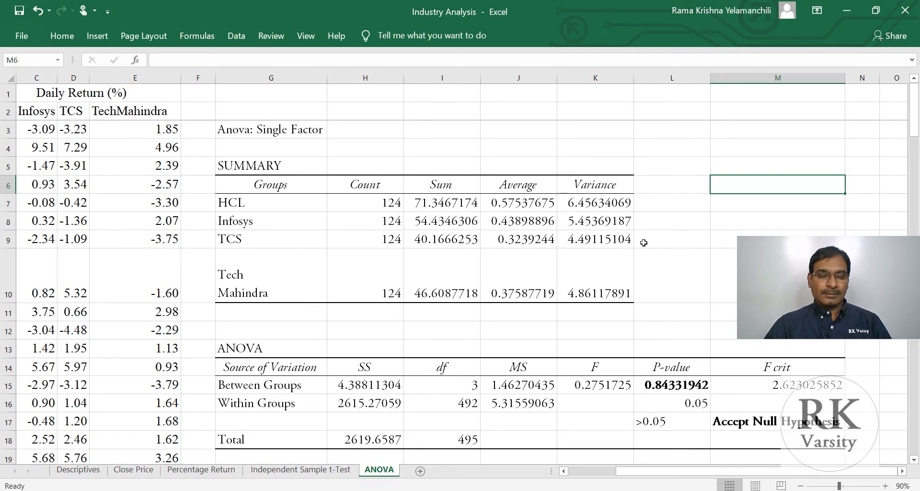
mouse_move(285, 282)
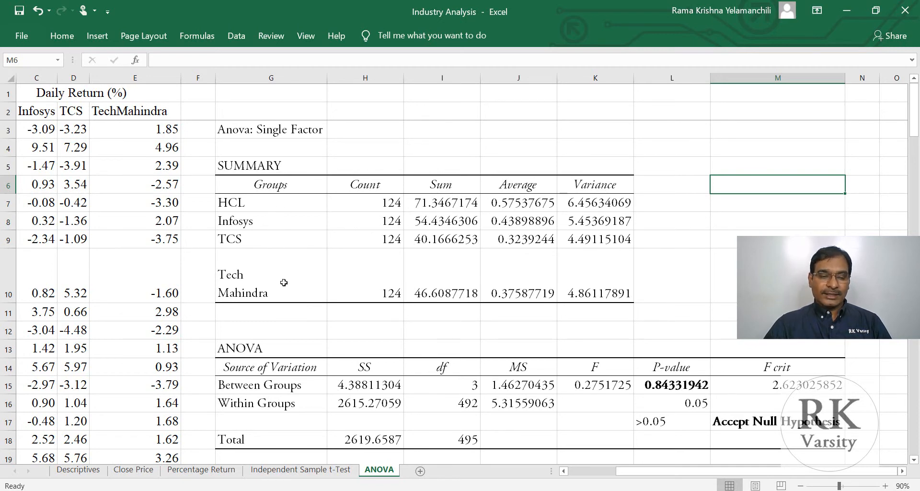
mouse_move(348, 294)
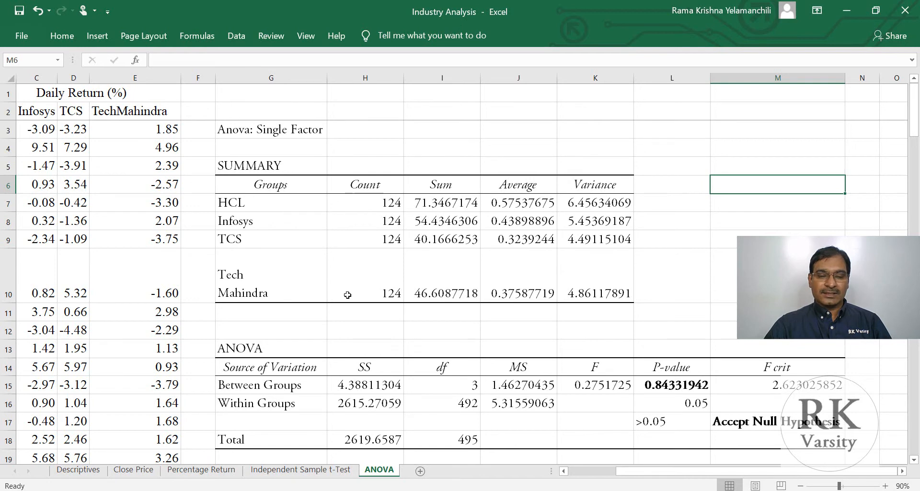
mouse_move(510, 202)
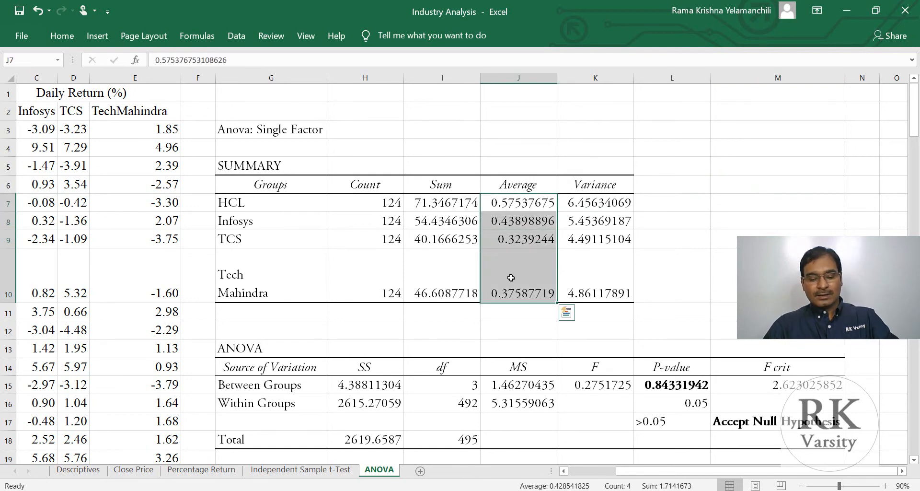
scroll(down, 3)
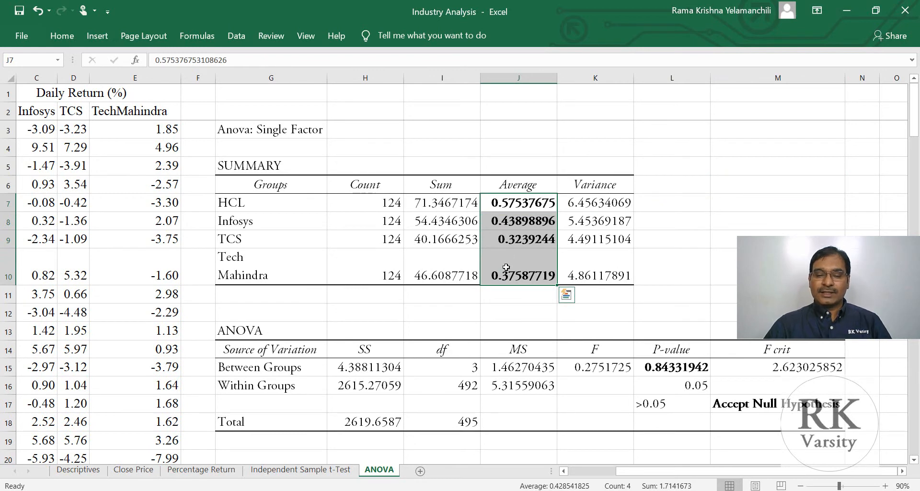
click(519, 295)
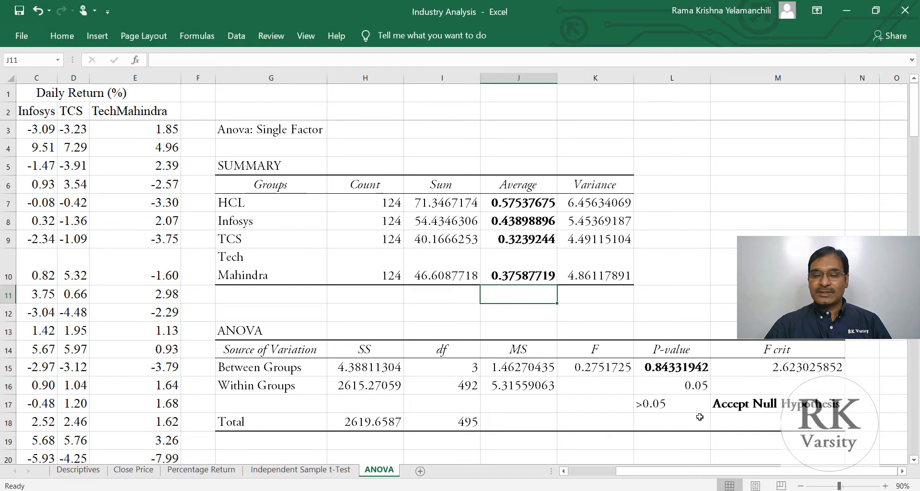
mouse_move(518, 215)
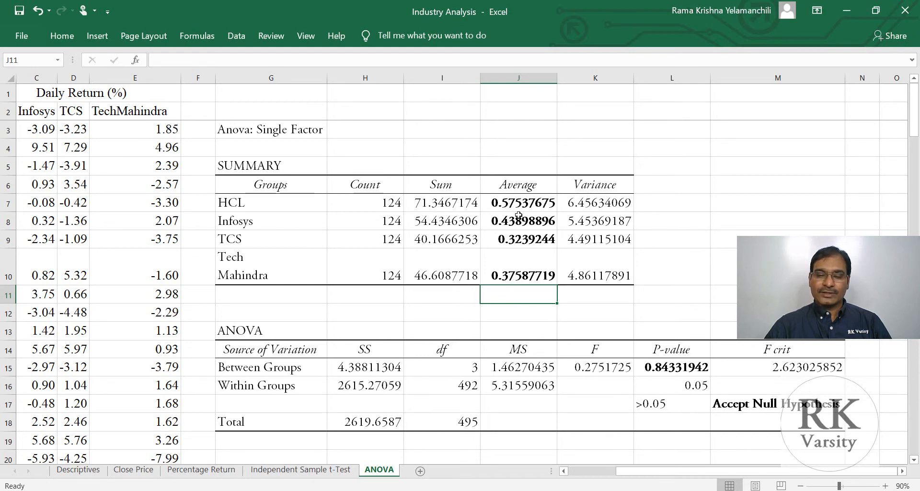
click(672, 165)
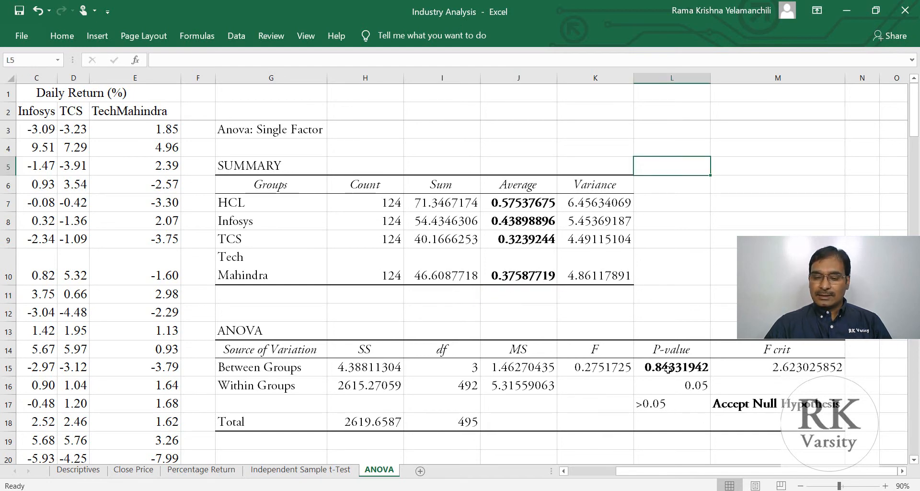
mouse_move(385, 256)
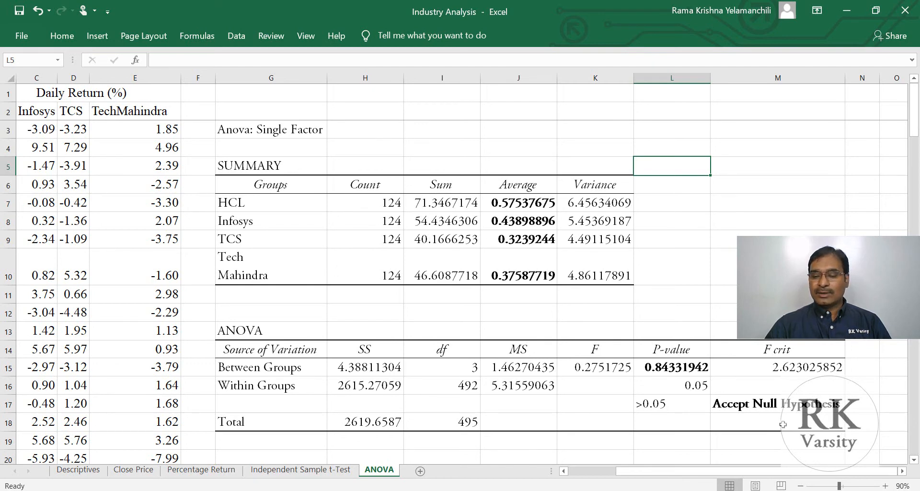
mouse_move(645, 389)
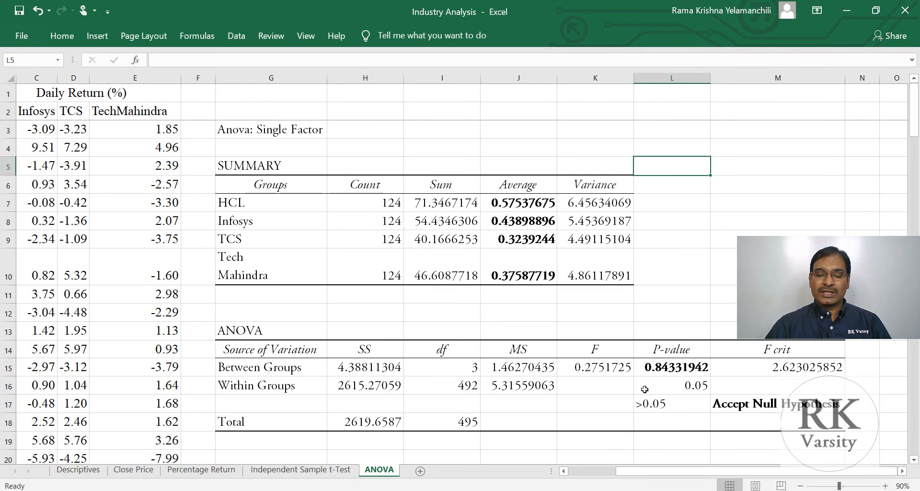
mouse_move(631, 386)
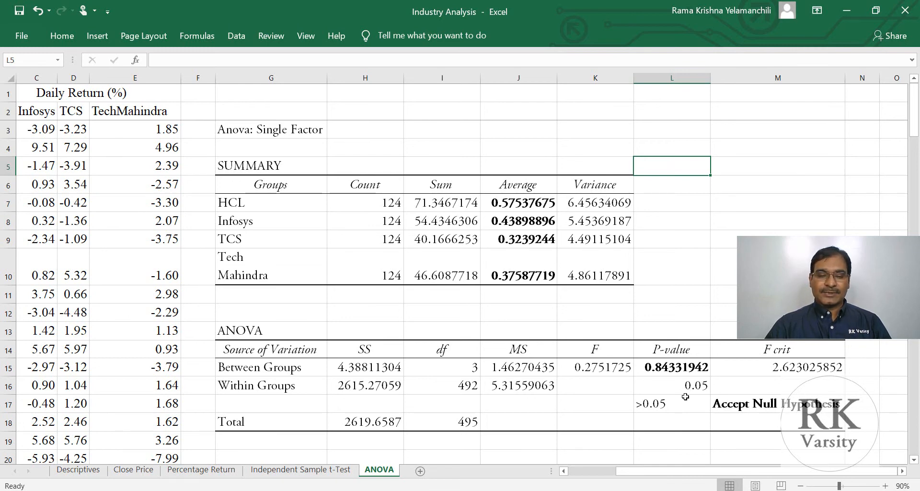
mouse_move(534, 386)
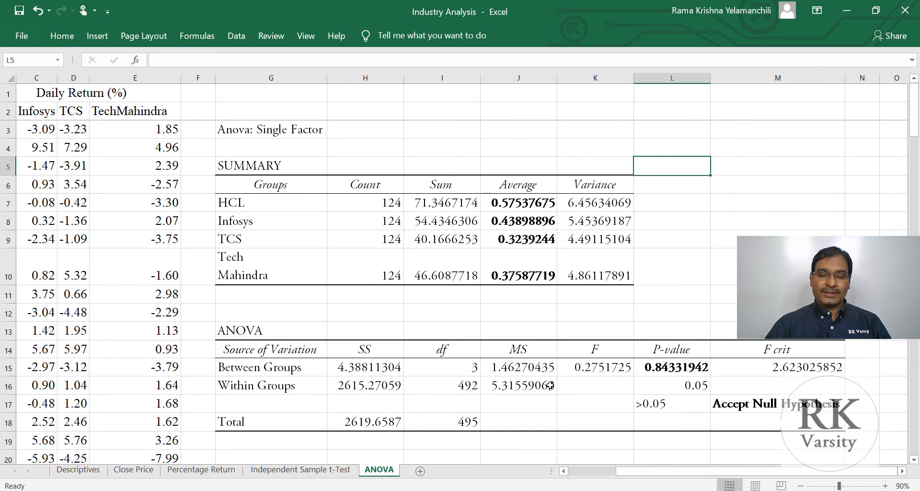
click(671, 266)
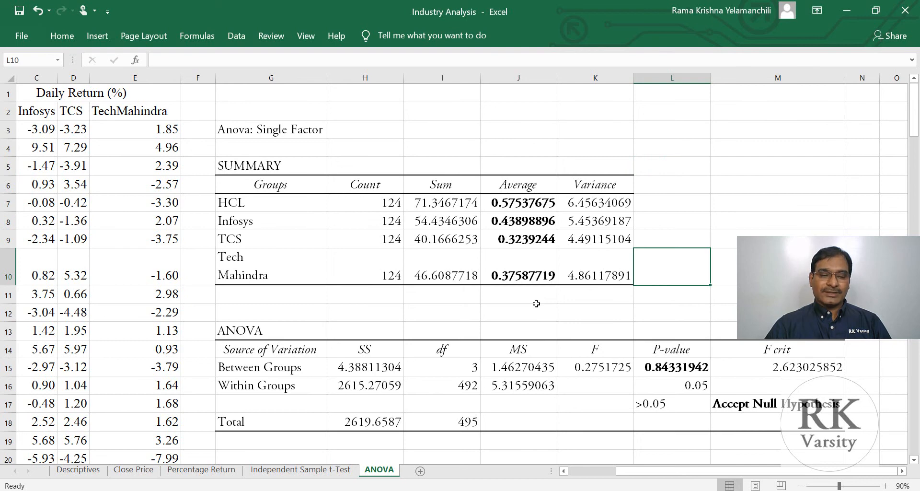
click(518, 441)
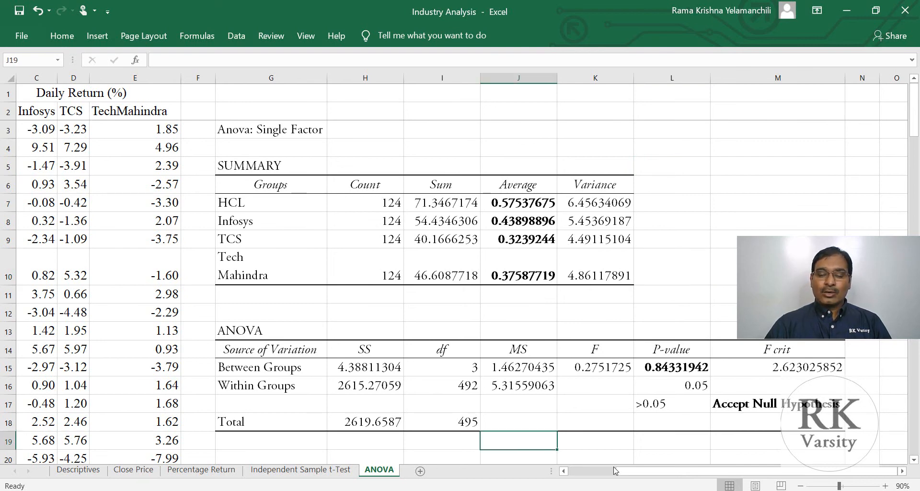
scroll(left, 3)
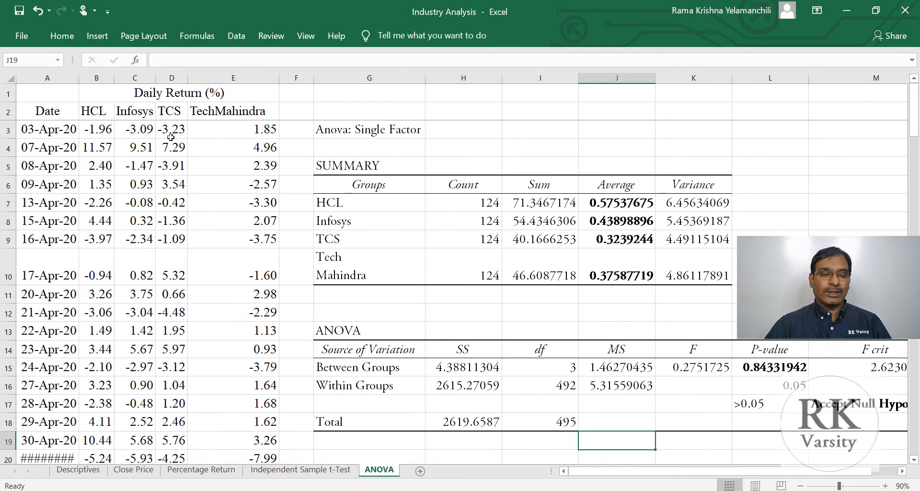
click(233, 129)
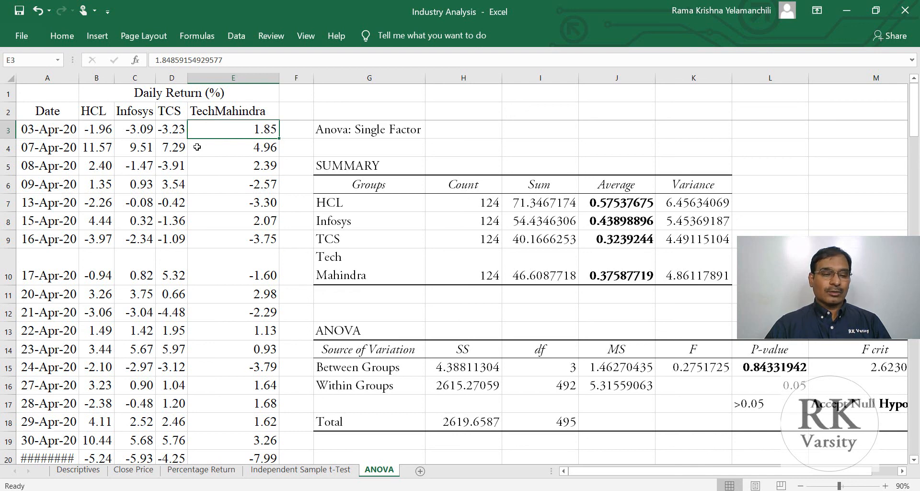
mouse_move(213, 141)
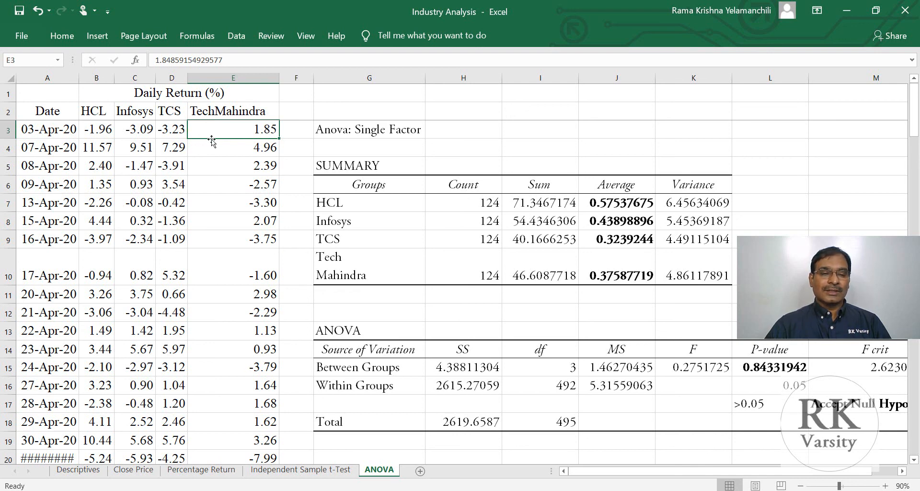